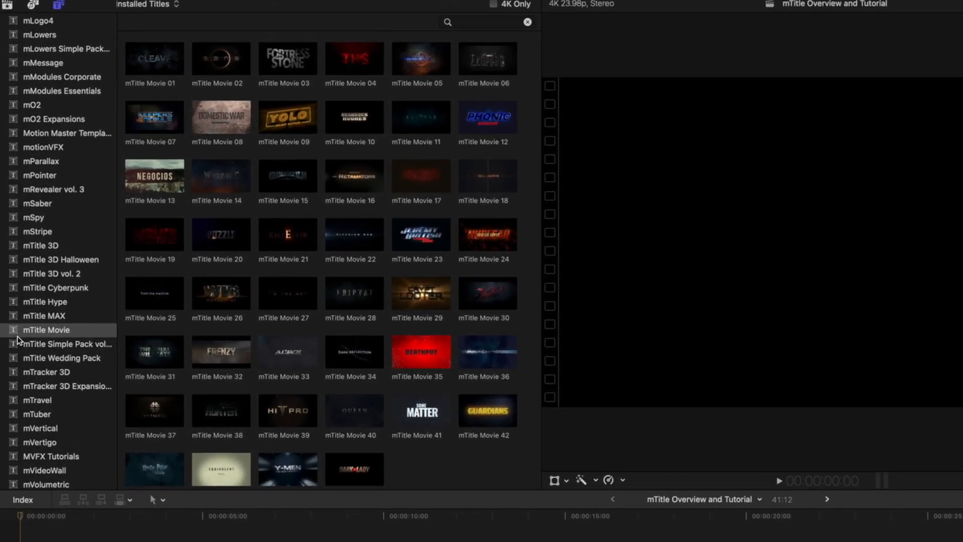
Step: Choose the mTitle Movie category so mTitle Movie 17 can be placed over the footage
{"action": "left_click", "coordinate": [46, 329]}
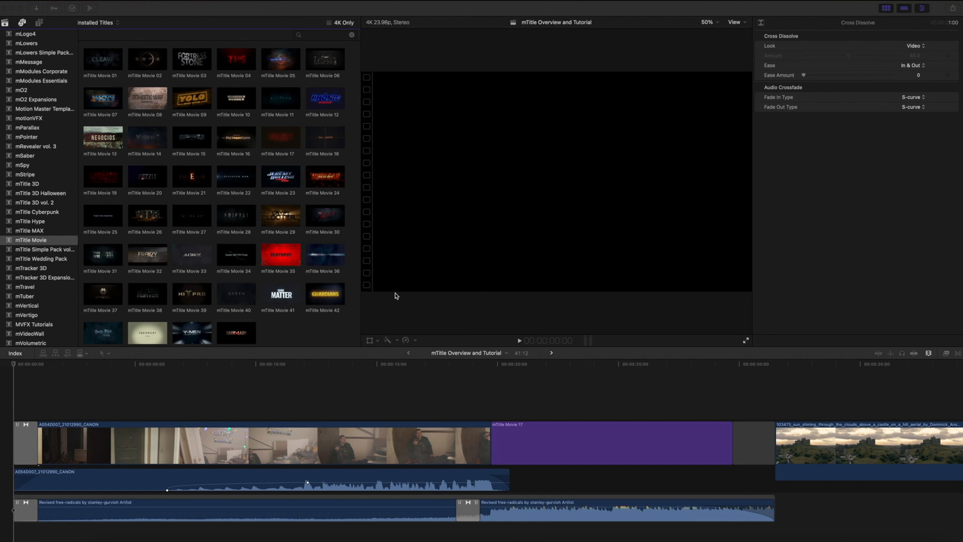
{"action": "mouse_move", "coordinate": [17, 371]}
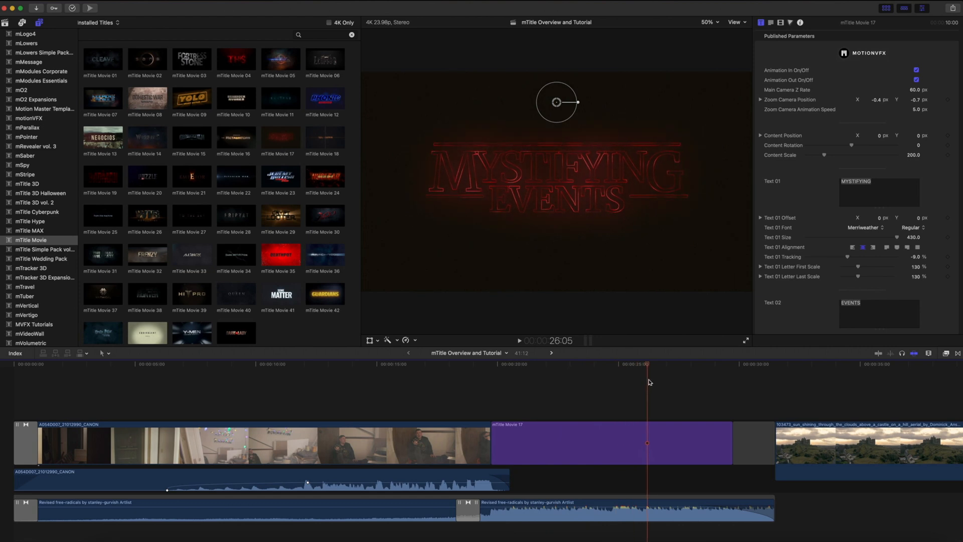
{"action": "mouse_move", "coordinate": [646, 451]}
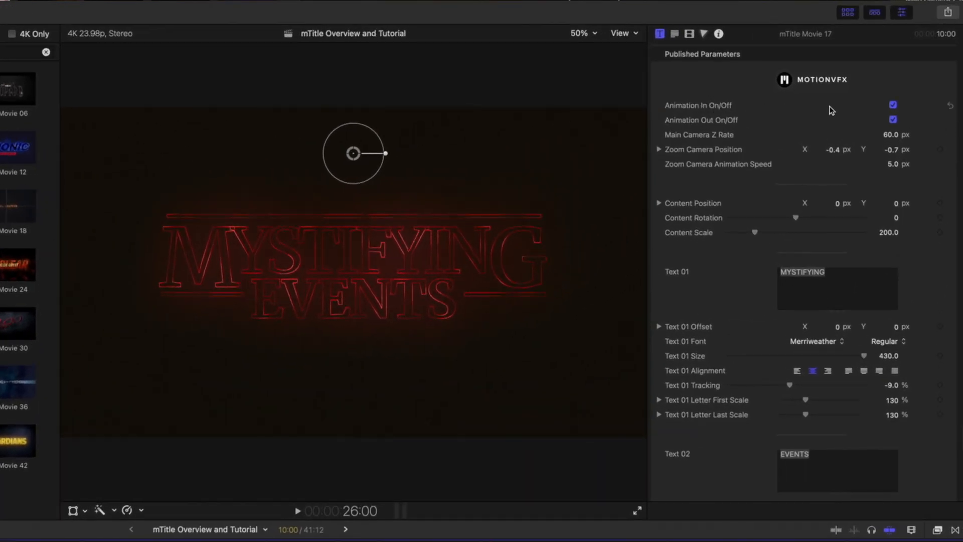
Step: Replace MYSTIFYING EVENTS with STRONGER and THING, keeping content scale at 200
{"action": "left_click", "coordinate": [892, 119]}
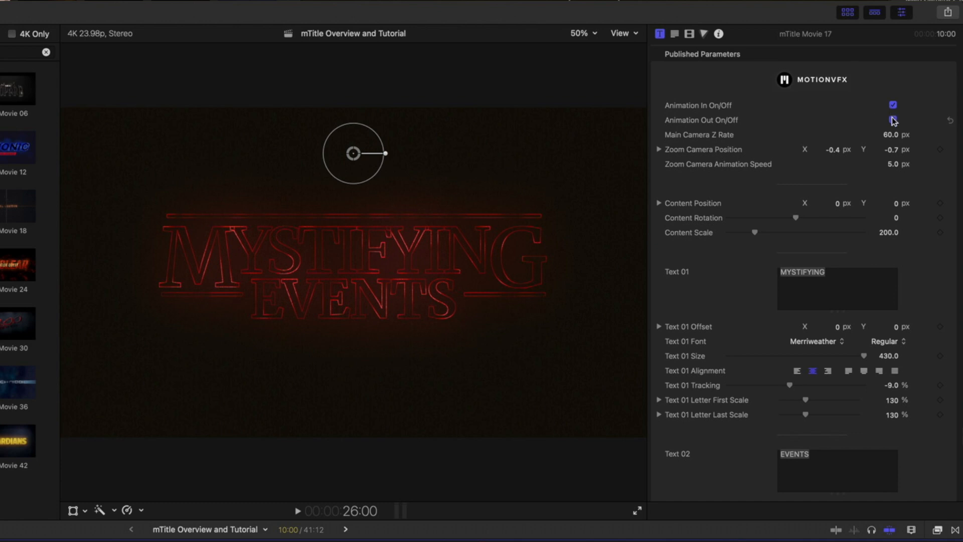
{"action": "left_click", "coordinate": [892, 119]}
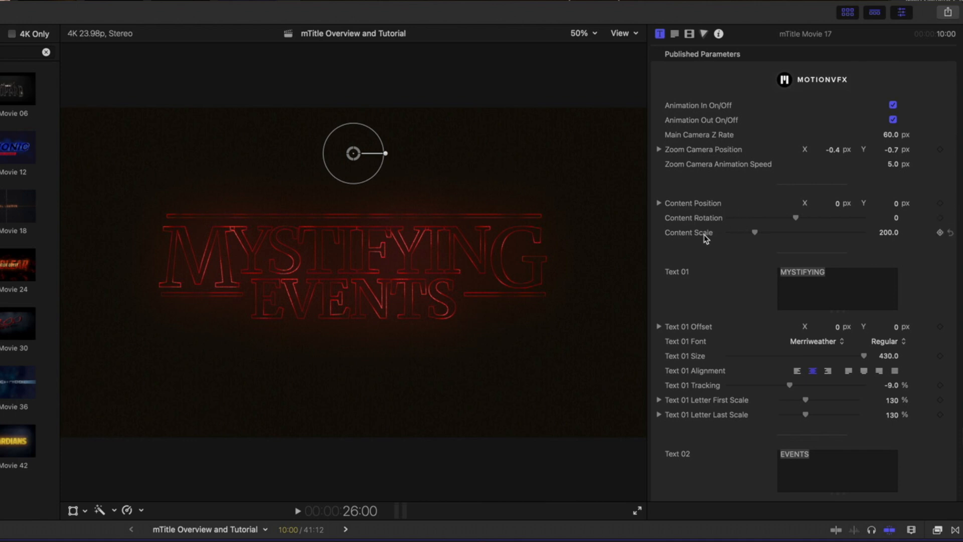
{"action": "left_click_drag", "start_coordinate": [758, 232], "coordinate": [754, 231]}
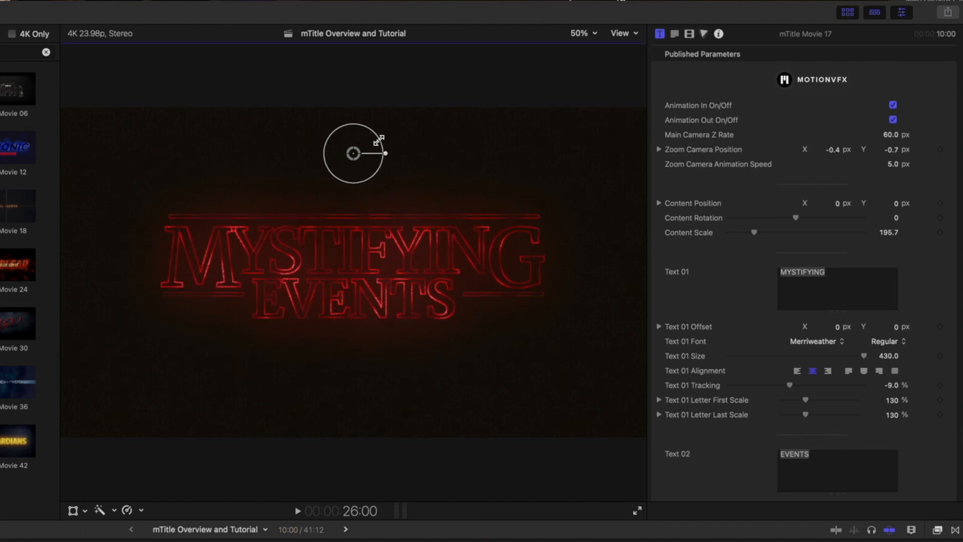
{"action": "left_click_drag", "start_coordinate": [386, 153], "coordinate": [381, 144]}
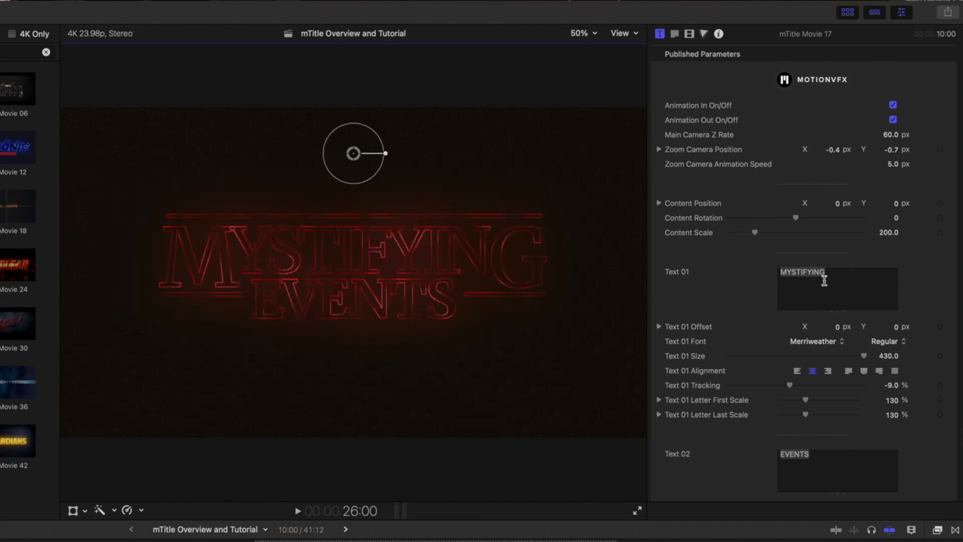
{"action": "type", "text": "S"}
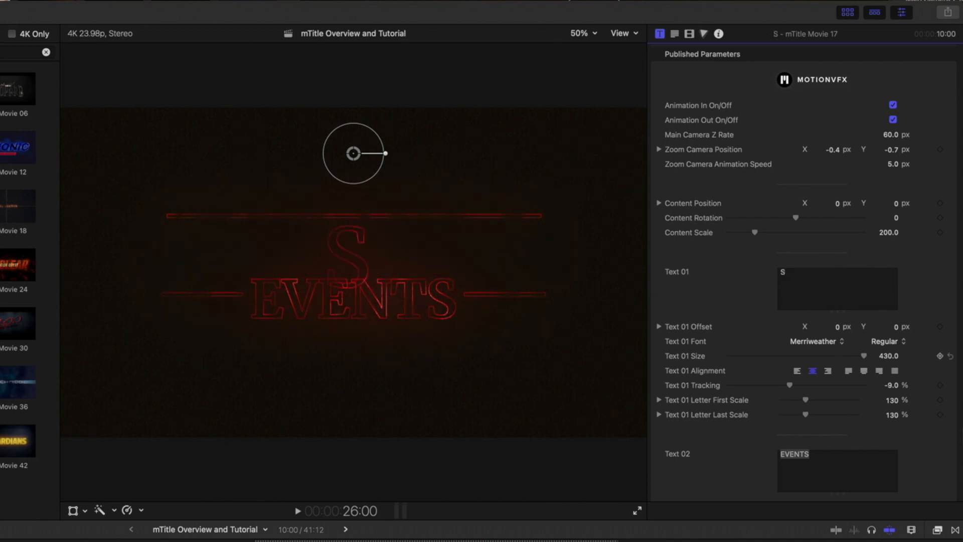
{"action": "type", "text": "STRONGER"}
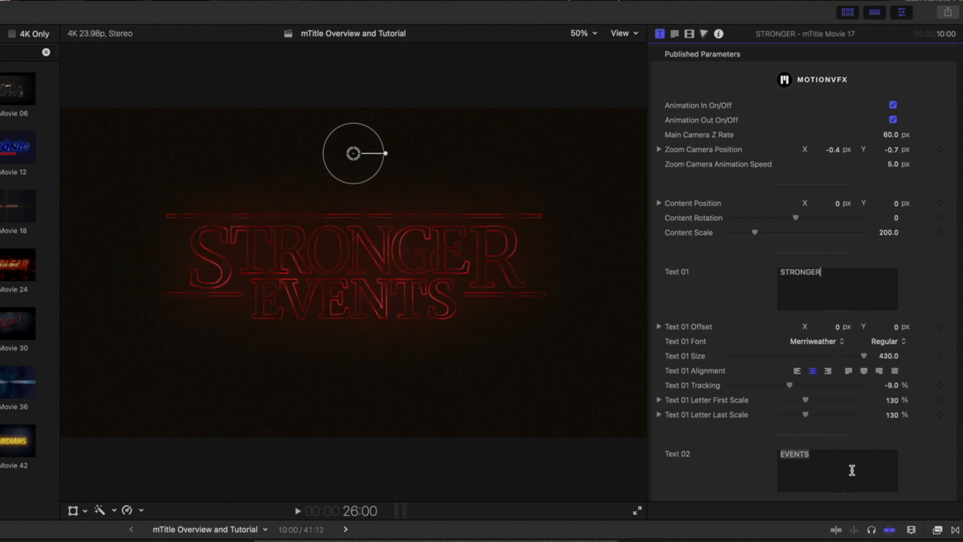
{"action": "type", "text": "THING"}
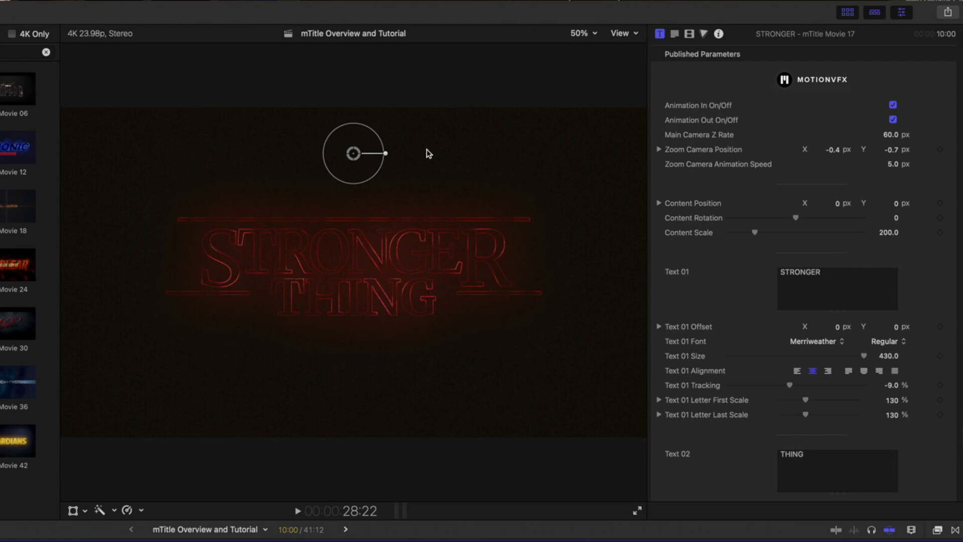
Step: Shrink the STRONGER THING title to a content scale of about 92.4
{"action": "left_click_drag", "start_coordinate": [754, 232], "coordinate": [741, 232]}
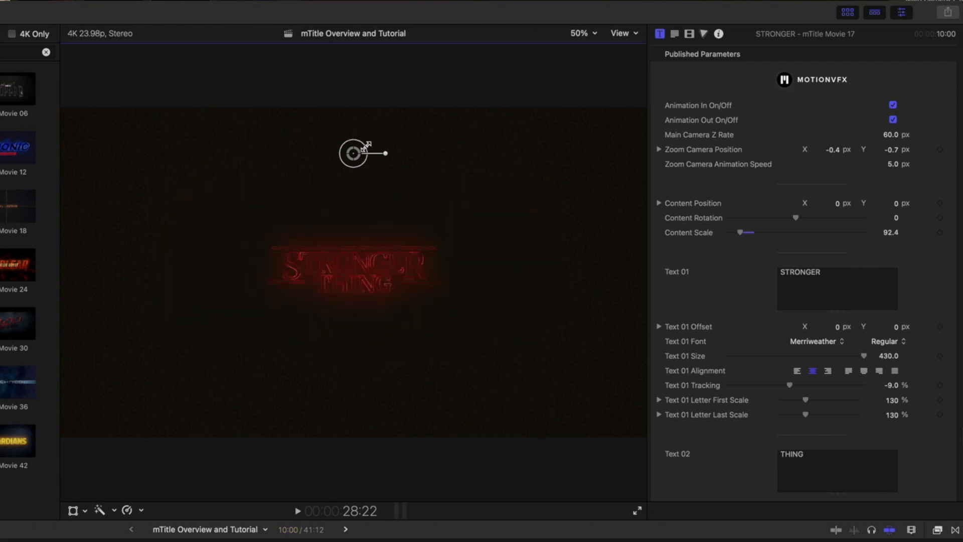
{"action": "mouse_move", "coordinate": [752, 145]}
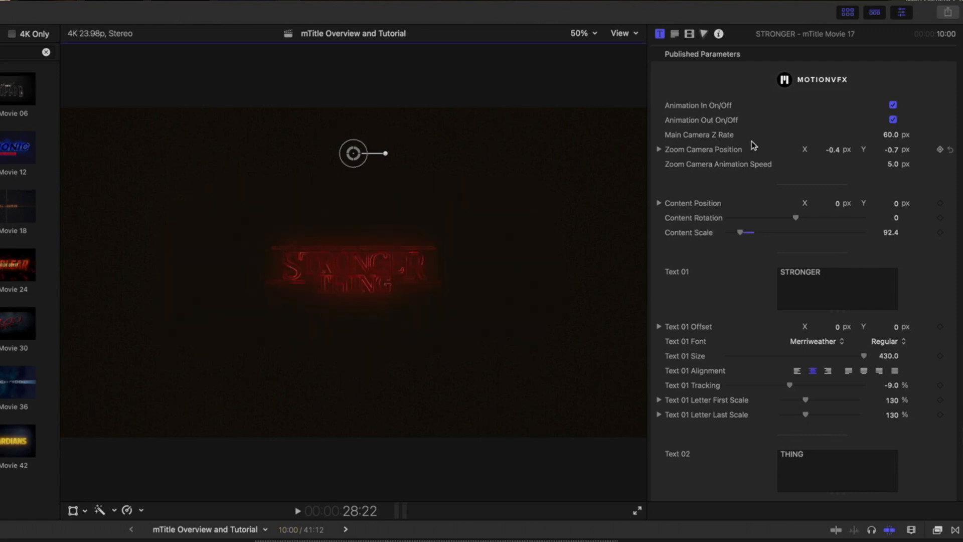
{"action": "left_click", "coordinate": [891, 134]}
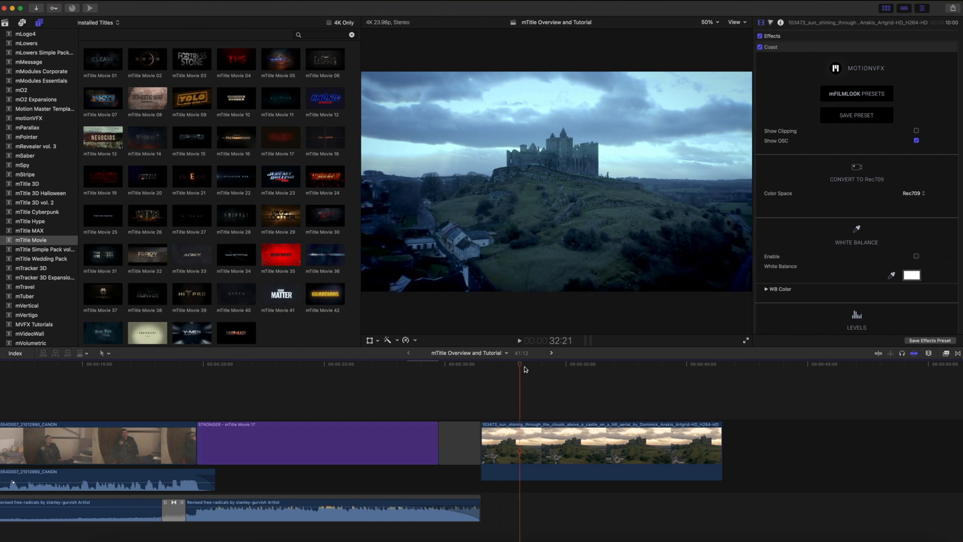
Step: Cue the castle clip's first frame and scroll the Titles browser to mTitle Movie 43–46
{"action": "left_click", "coordinate": [483, 379]}
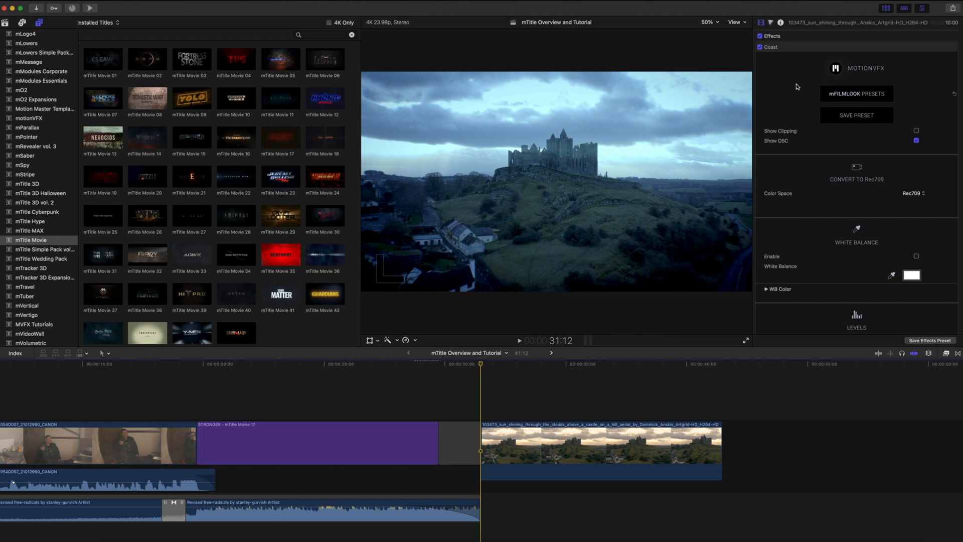
{"action": "mouse_move", "coordinate": [469, 195]}
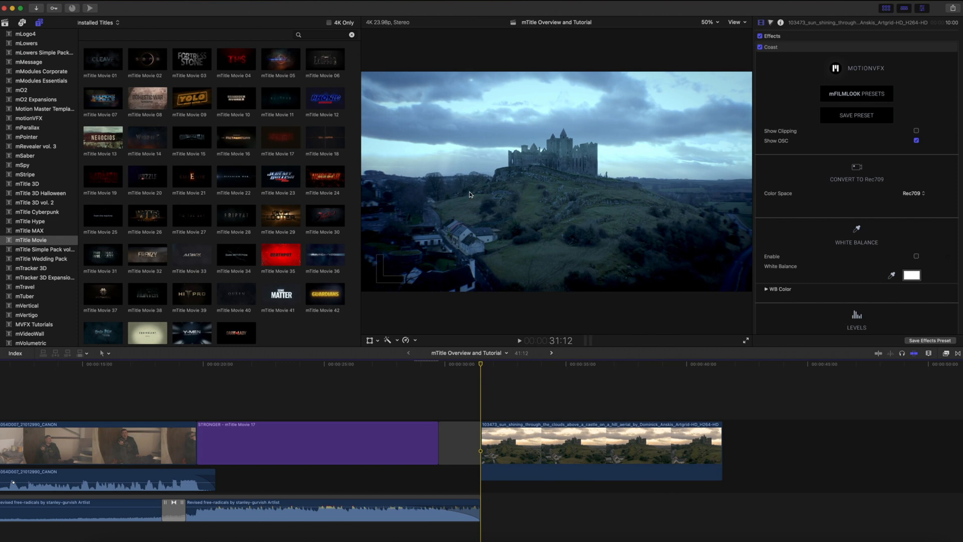
{"action": "mouse_move", "coordinate": [350, 278]}
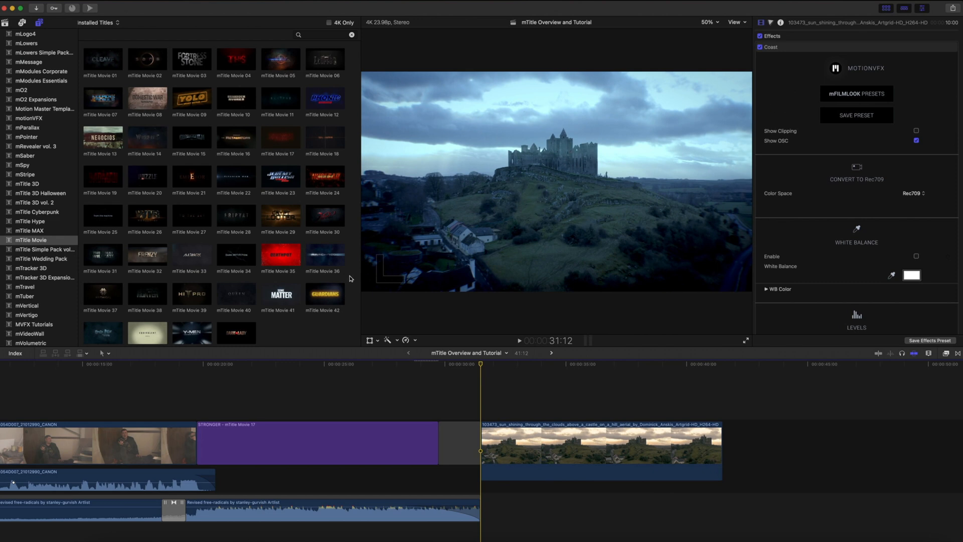
{"action": "scroll", "scroll_direction": "down", "scroll_amount": 3}
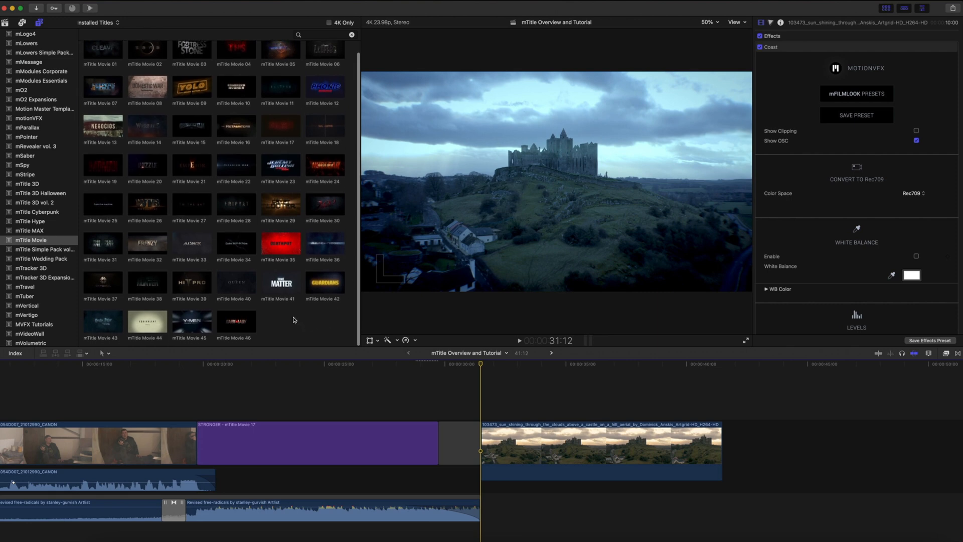
{"action": "mouse_move", "coordinate": [109, 327]}
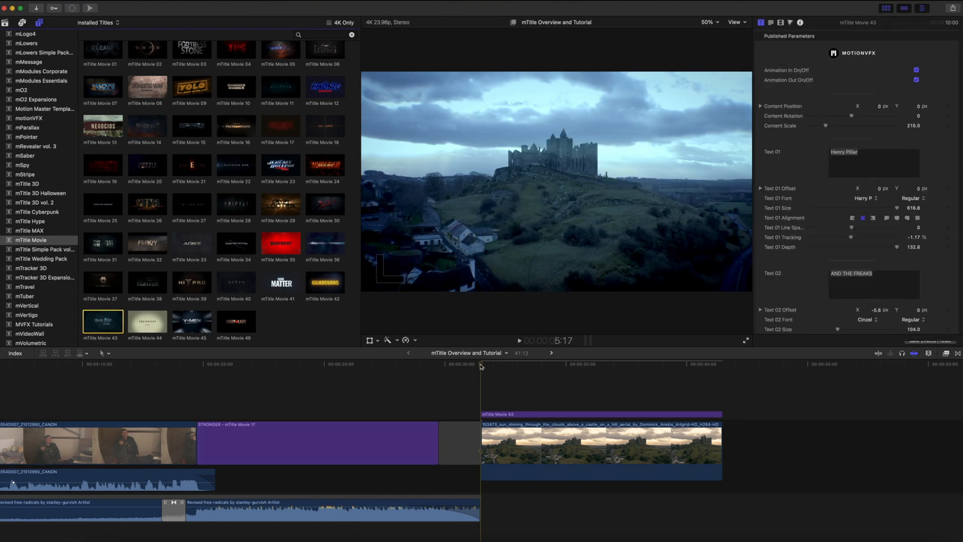
Step: Select the new Movie 43 title and fade its fog background opacity to about 82.6%
{"action": "left_click", "coordinate": [516, 367]}
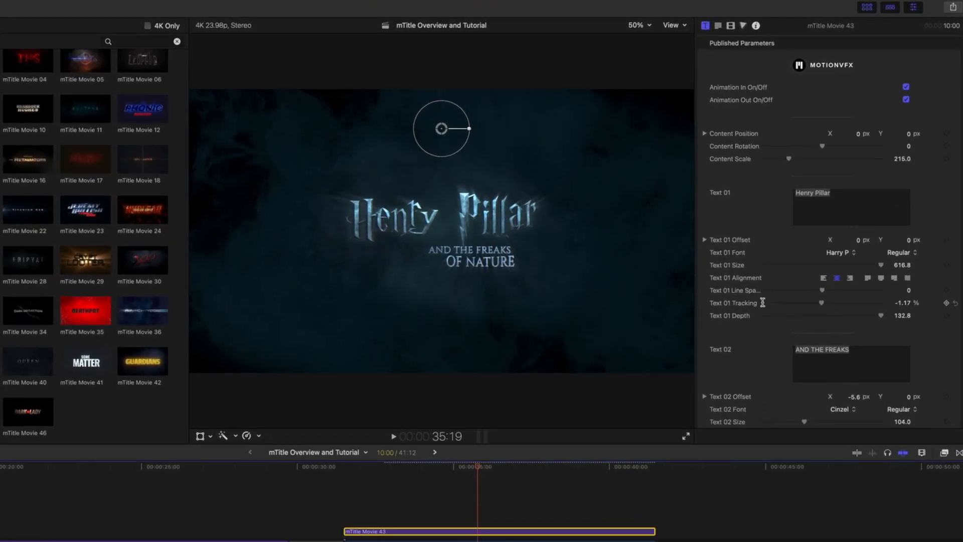
{"action": "scroll", "scroll_direction": "down", "scroll_amount": 3}
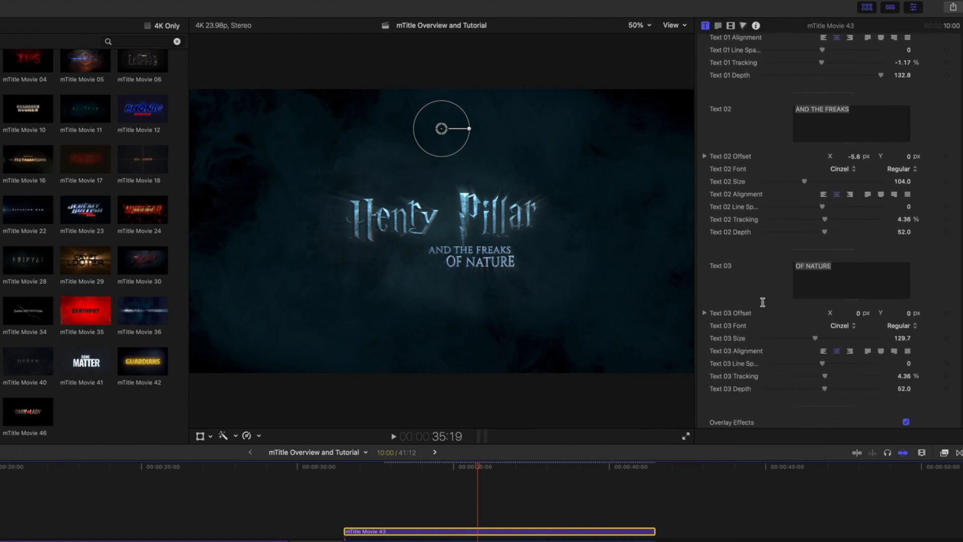
{"action": "scroll", "scroll_direction": "down", "scroll_amount": 3}
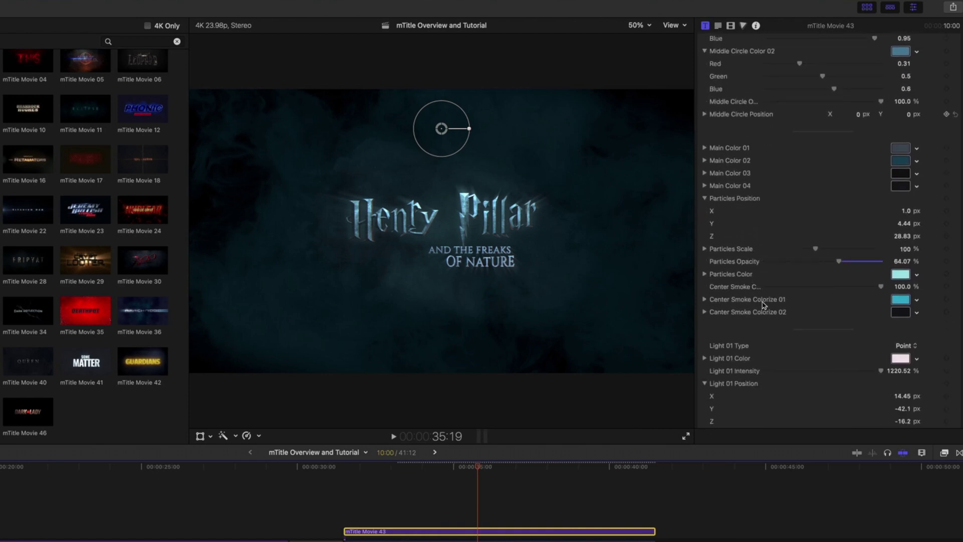
{"action": "scroll", "scroll_direction": "down", "scroll_amount": 3}
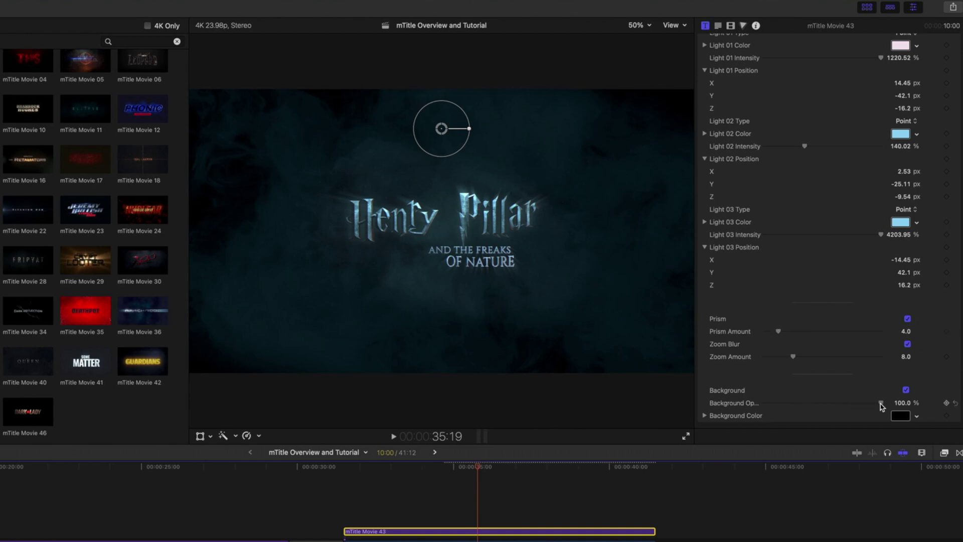
{"action": "left_click_drag", "start_coordinate": [905, 402], "coordinate": [863, 405]}
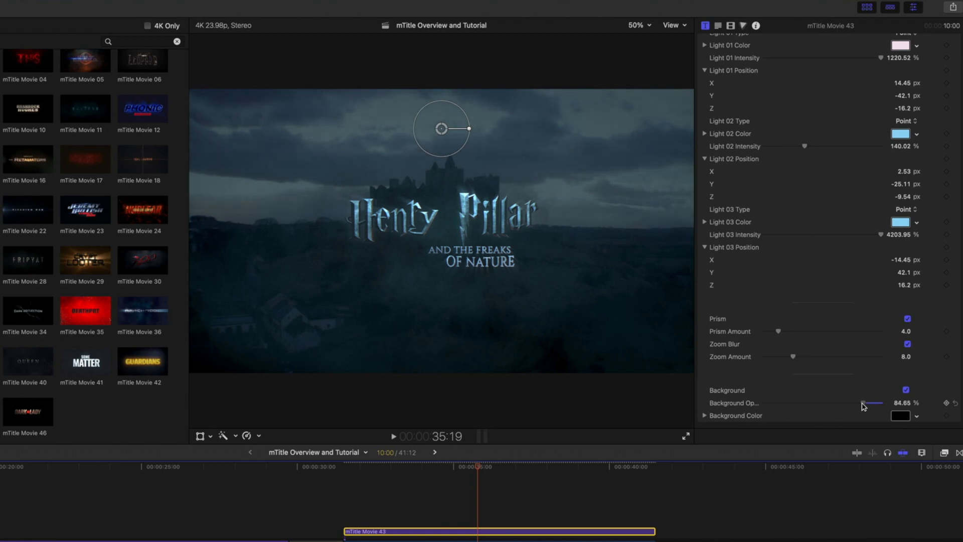
{"action": "left_click_drag", "start_coordinate": [862, 403], "coordinate": [859, 402]}
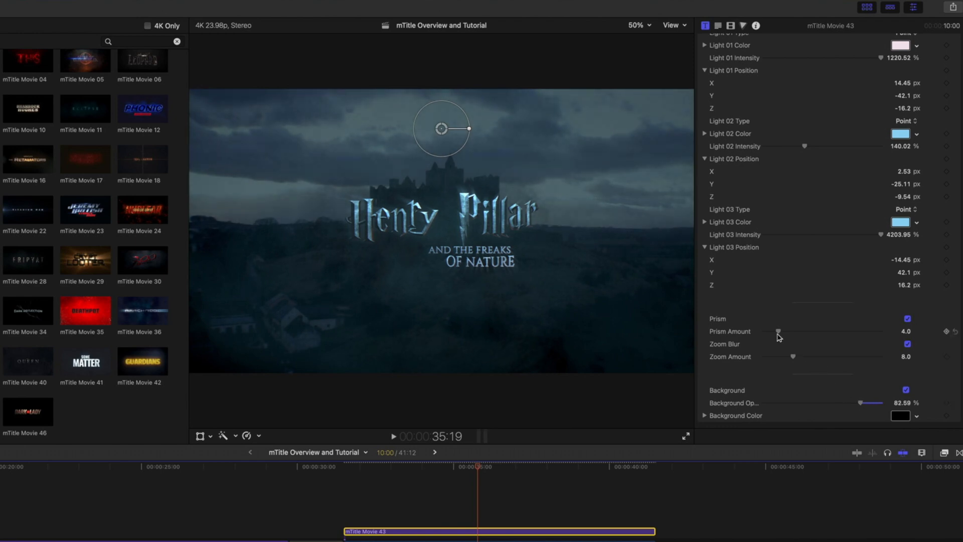
Step: Set the prism effect amount to 6.0, leaving zoom blur at 8.0
{"action": "left_click_drag", "start_coordinate": [779, 332], "coordinate": [788, 332]}
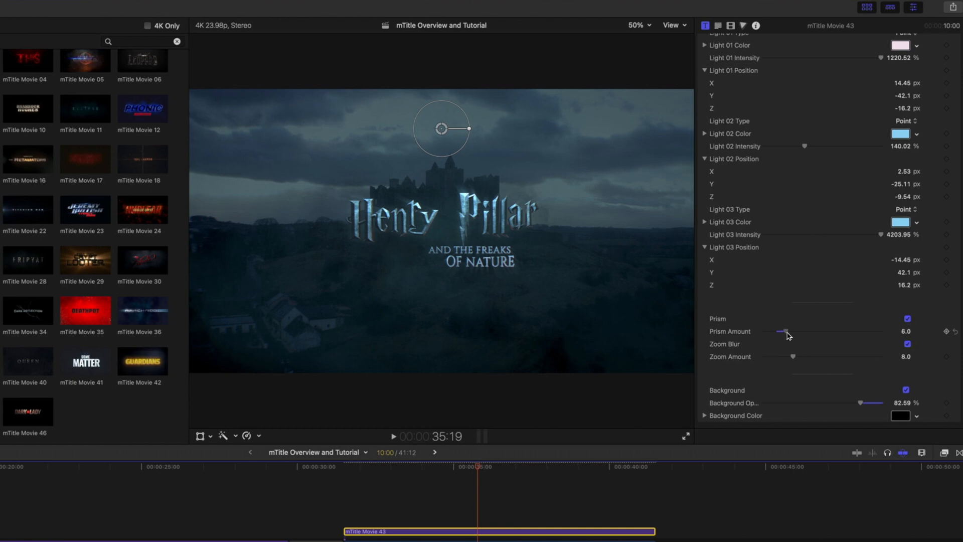
{"action": "left_click_drag", "start_coordinate": [793, 356], "coordinate": [797, 356]}
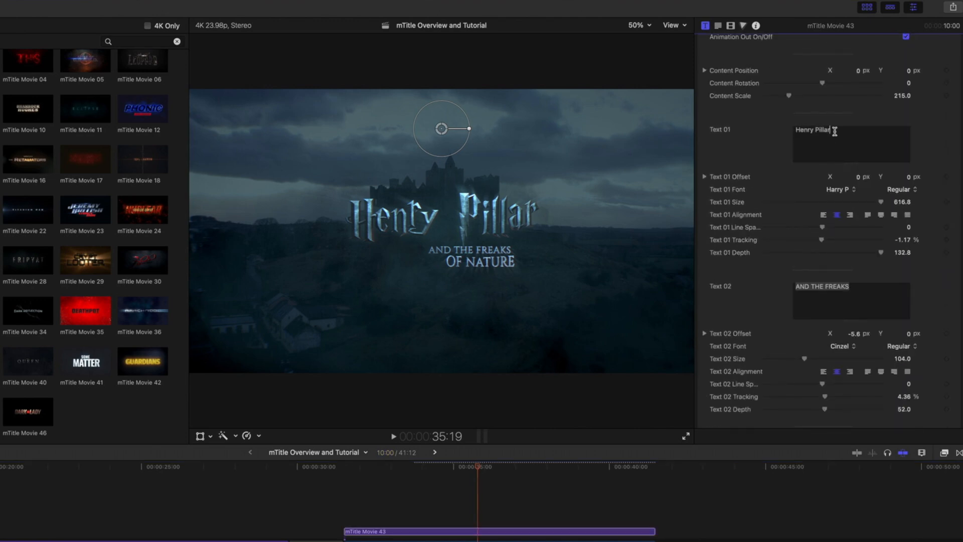
Step: Retitle the text fields to Hairy Power, AND THE MOTION and OF VFX
{"action": "type", "text": "Hairy"}
{"action": "type", "text": "MOTION"}
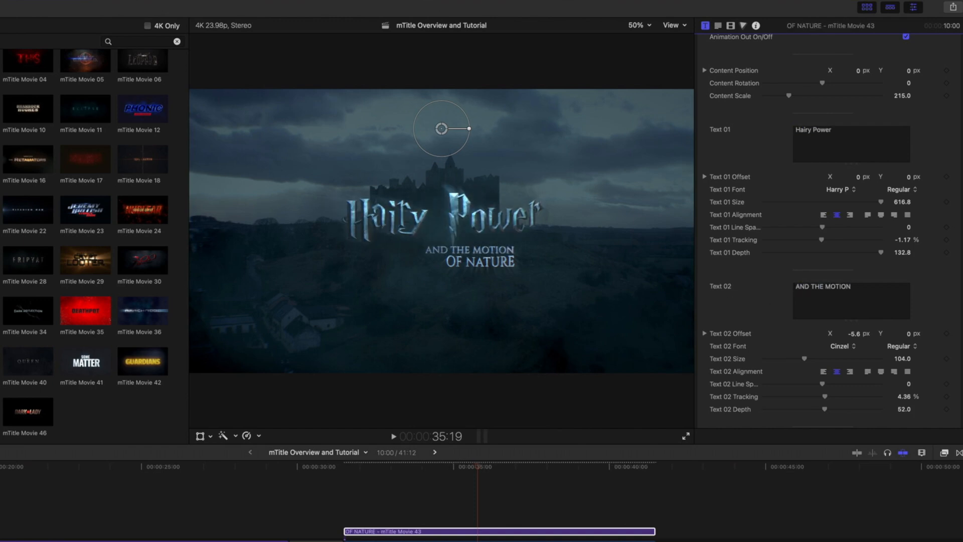
{"action": "type", "text": "OF VFX"}
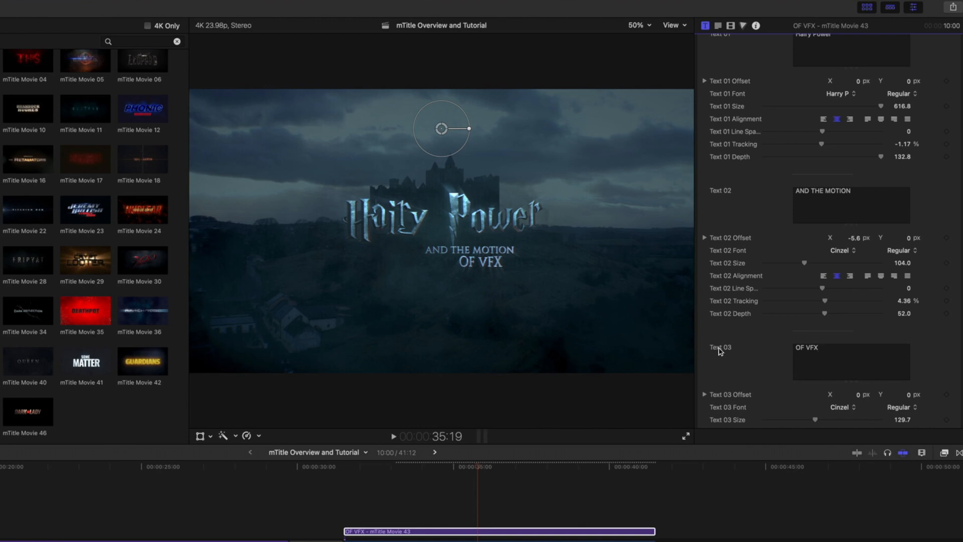
{"action": "mouse_move", "coordinate": [428, 127]}
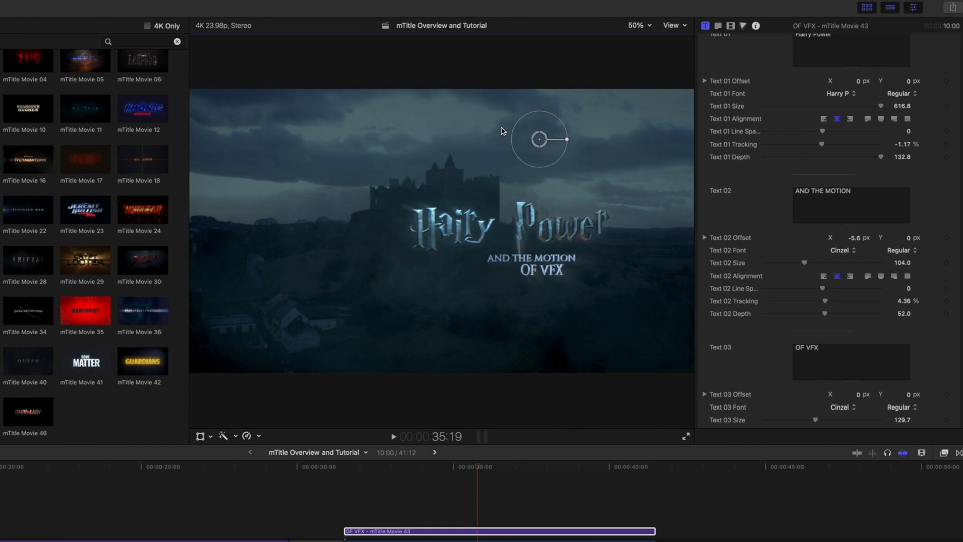
Step: Try the title at several positions, settling it centred just below the castle
{"action": "left_click_drag", "start_coordinate": [538, 138], "coordinate": [448, 141]}
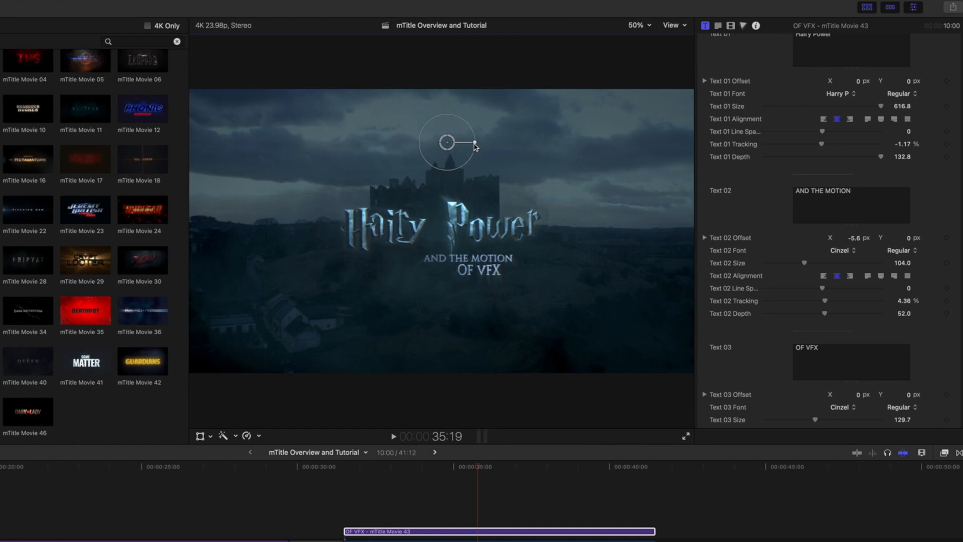
{"action": "left_click_drag", "start_coordinate": [447, 141], "coordinate": [605, 147]}
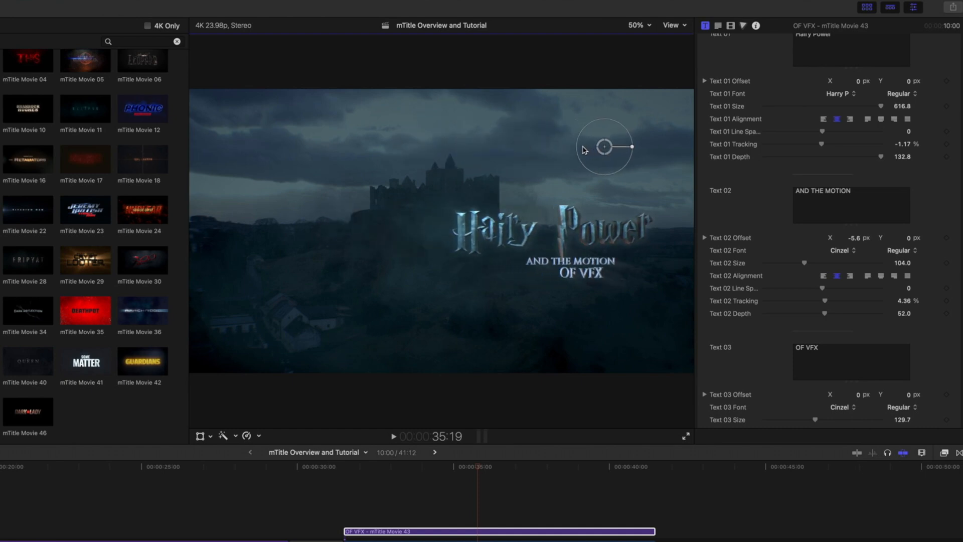
{"action": "left_click_drag", "start_coordinate": [605, 146], "coordinate": [419, 140]}
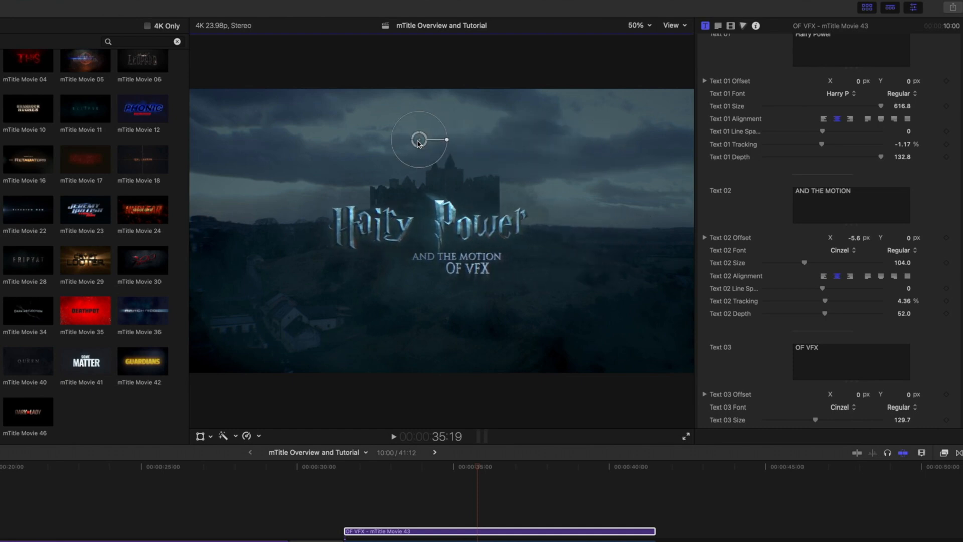
{"action": "left_click_drag", "start_coordinate": [419, 139], "coordinate": [362, 203]}
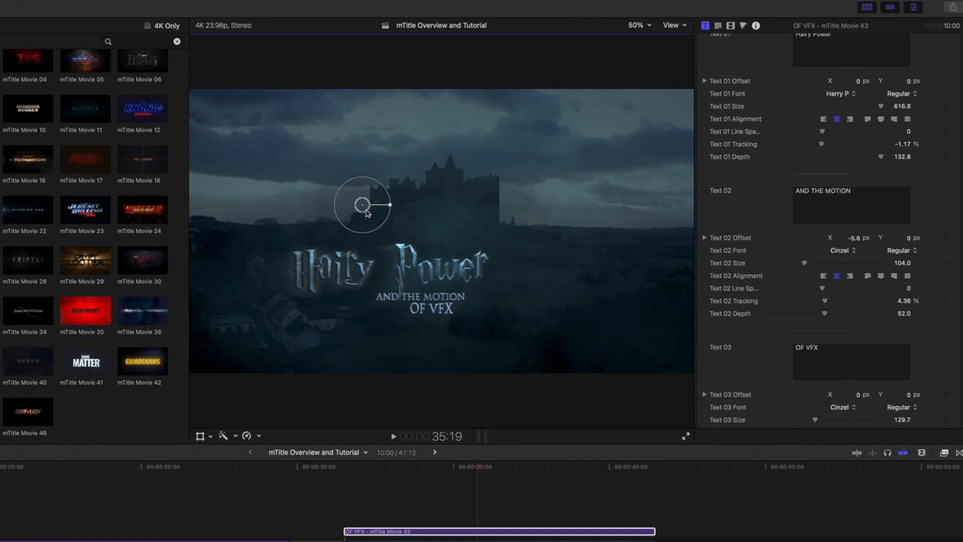
{"action": "left_click_drag", "start_coordinate": [362, 205], "coordinate": [478, 239]}
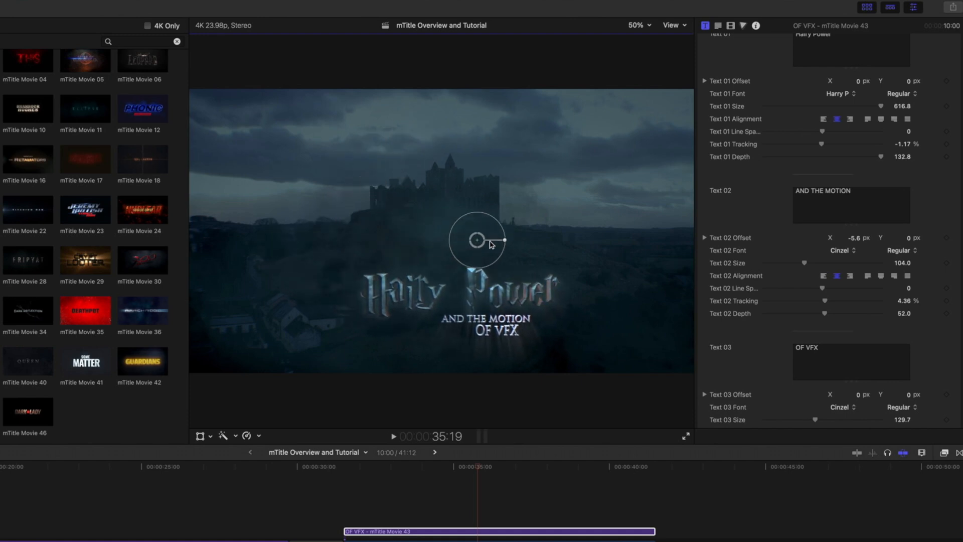
{"action": "left_click_drag", "start_coordinate": [477, 239], "coordinate": [562, 219]}
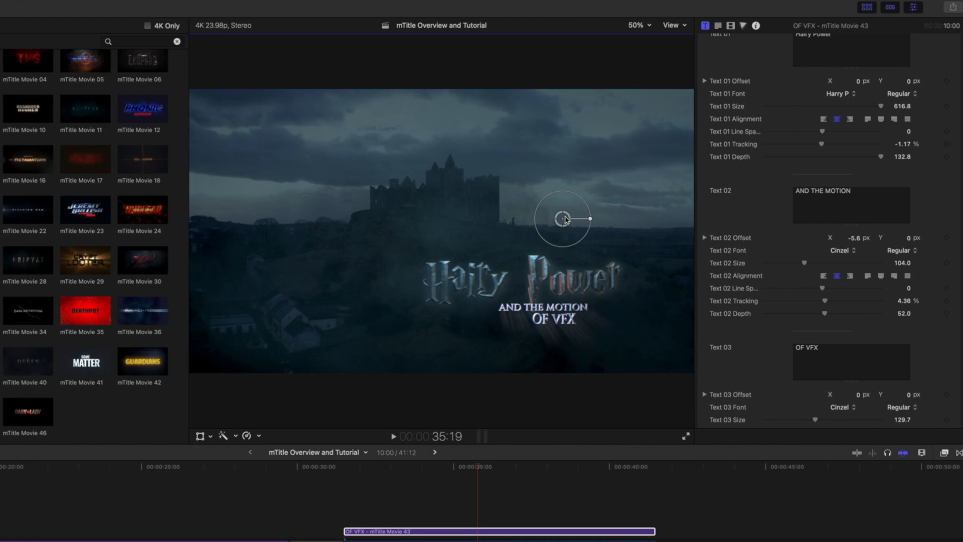
{"action": "left_click_drag", "start_coordinate": [561, 219], "coordinate": [561, 187]}
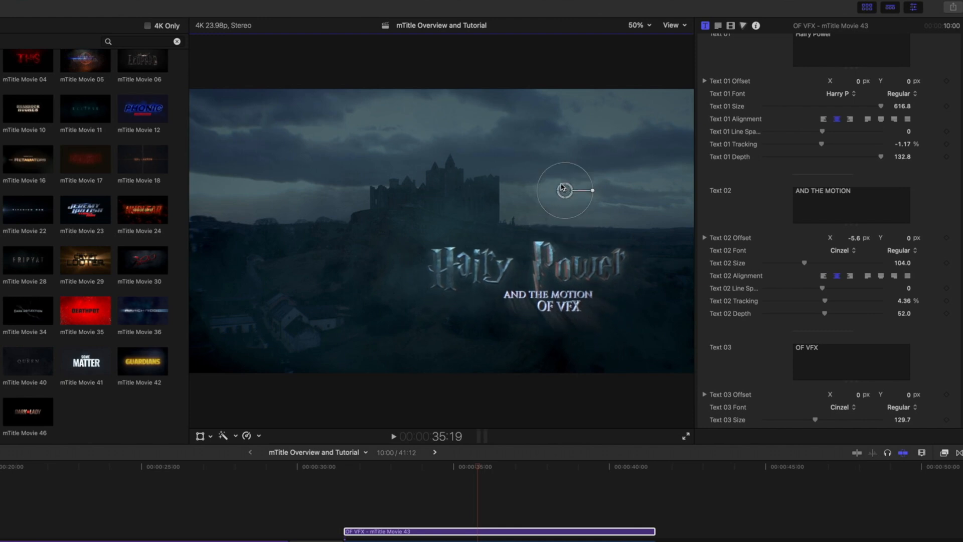
{"action": "left_click_drag", "start_coordinate": [564, 189], "coordinate": [413, 136]}
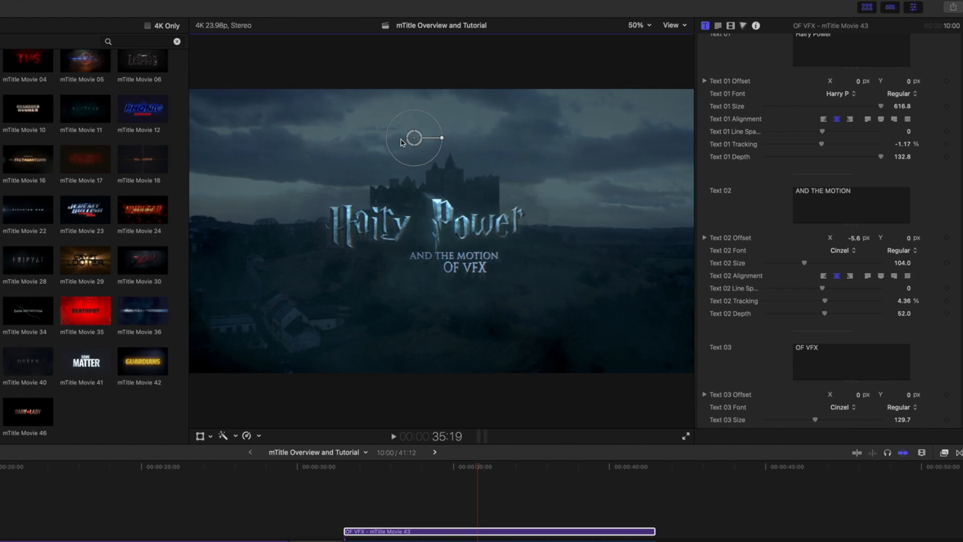
{"action": "left_click_drag", "start_coordinate": [413, 136], "coordinate": [387, 126]}
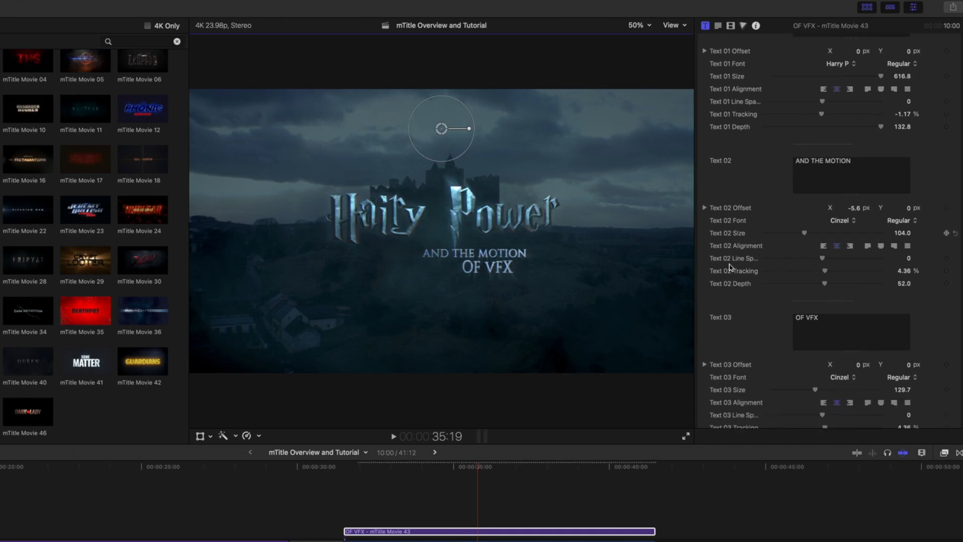
Step: Scale the middle circle to 400% and drop its Color 02 red component to 0
{"action": "scroll", "scroll_direction": "down", "scroll_amount": 3}
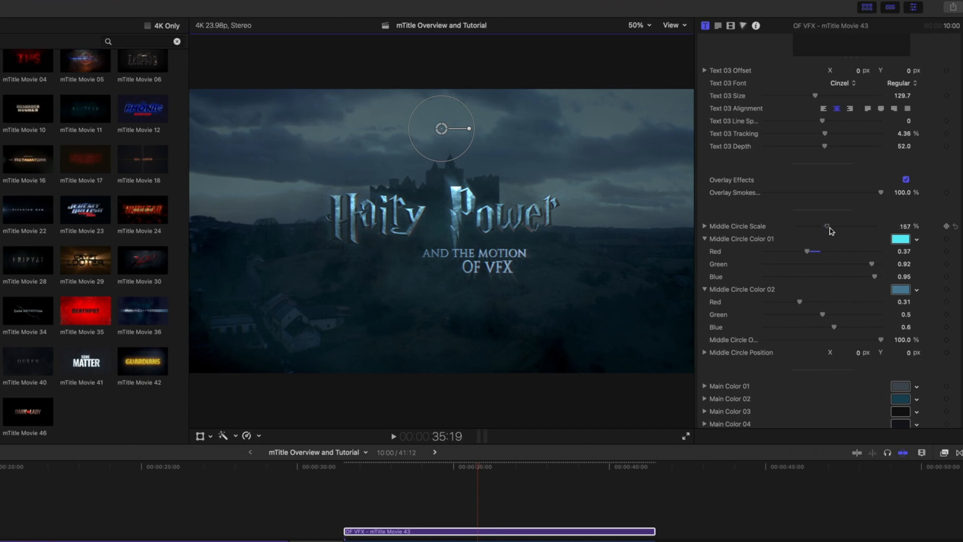
{"action": "left_click_drag", "start_coordinate": [825, 226], "coordinate": [836, 225]}
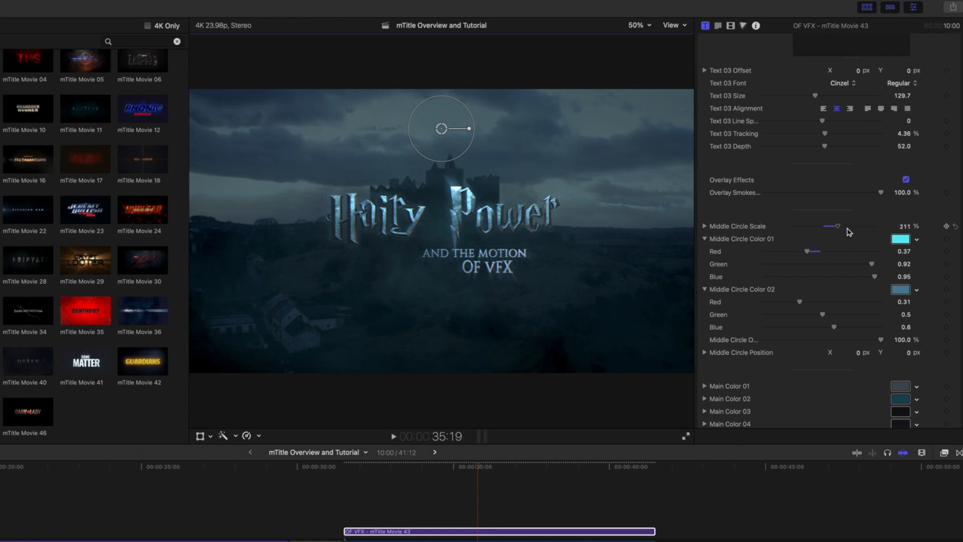
{"action": "left_click_drag", "start_coordinate": [835, 225], "coordinate": [875, 226]}
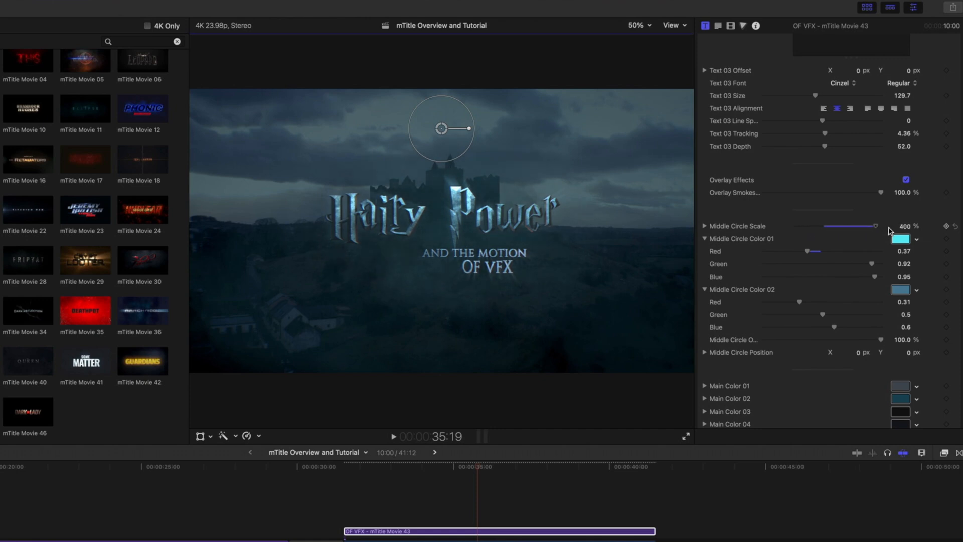
{"action": "left_click_drag", "start_coordinate": [801, 301], "coordinate": [764, 302]}
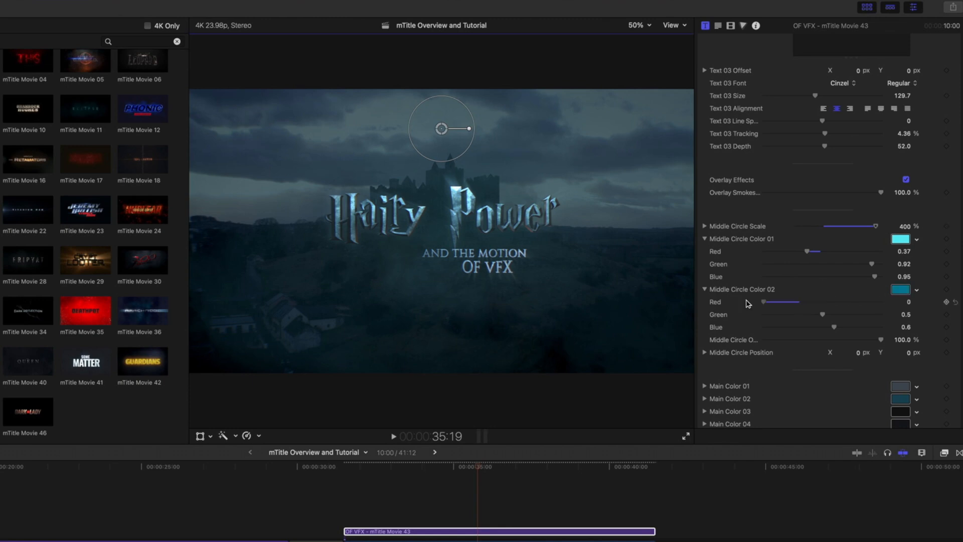
{"action": "scroll", "scroll_direction": "down", "scroll_amount": 3}
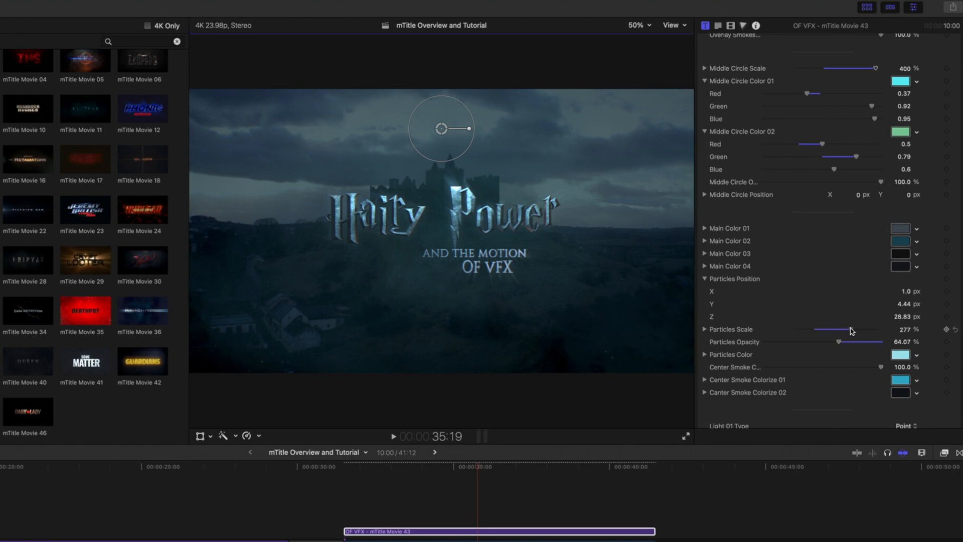
Step: Raise particles scale to 287% and lower particle opacity to about 51.6%
{"action": "left_click_drag", "start_coordinate": [848, 329], "coordinate": [853, 329]}
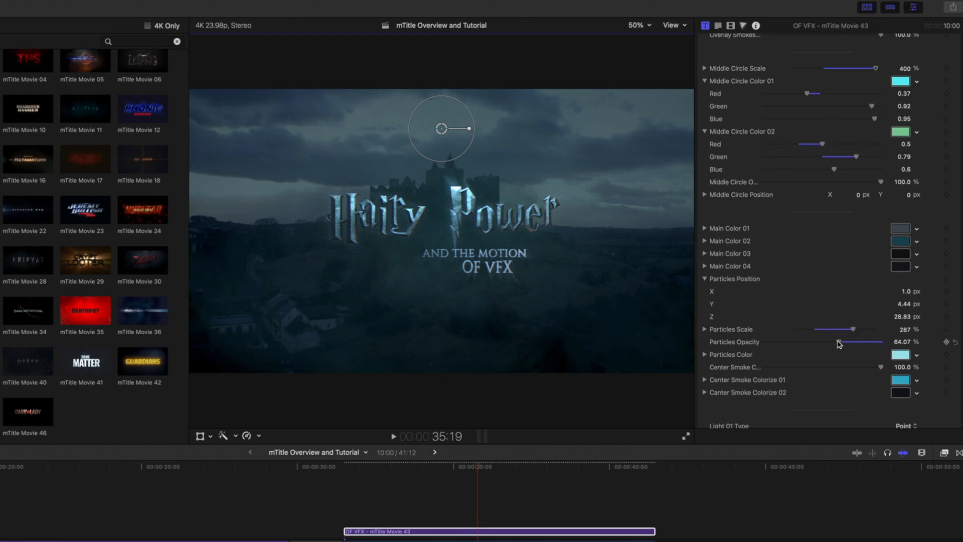
{"action": "left_click_drag", "start_coordinate": [855, 341], "coordinate": [832, 341]}
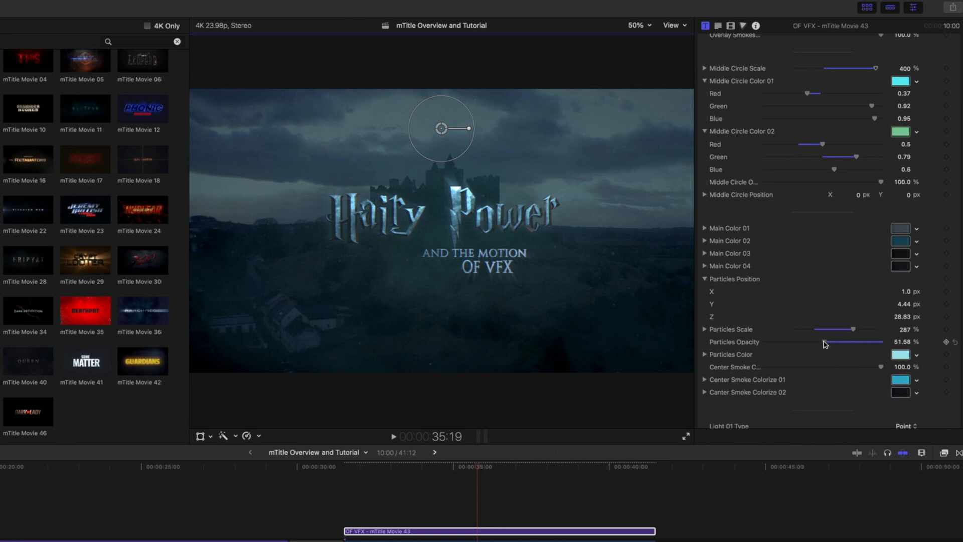
{"action": "scroll", "scroll_direction": "down", "scroll_amount": 3}
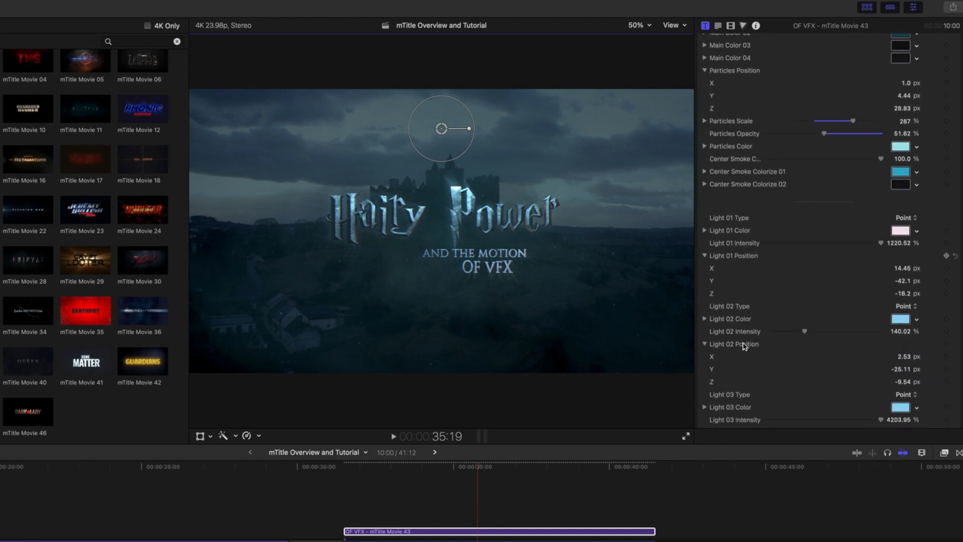
Step: Reveal the Light 01 type choices (Ambient, Directional, Point, Spot), currently Point
{"action": "scroll", "scroll_direction": "down", "scroll_amount": 3}
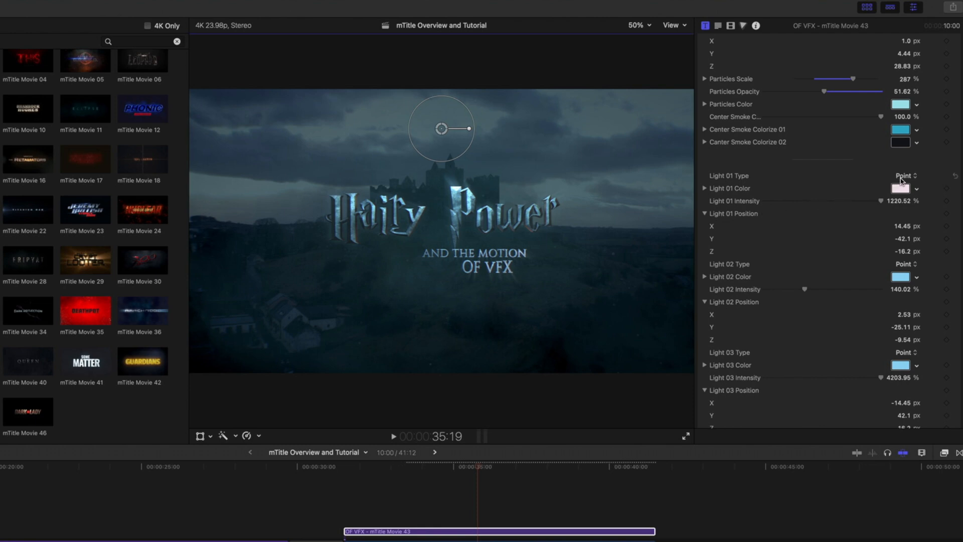
{"action": "left_click", "coordinate": [903, 175]}
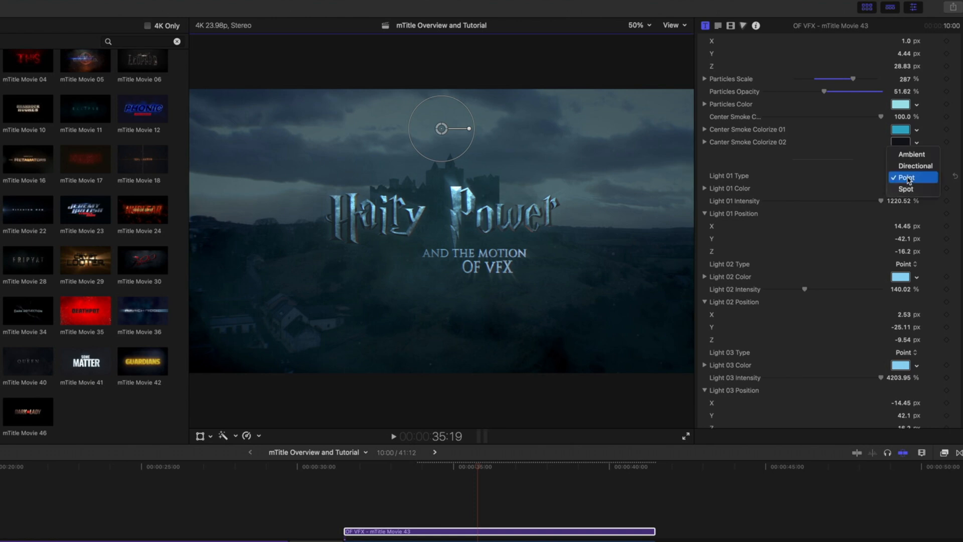